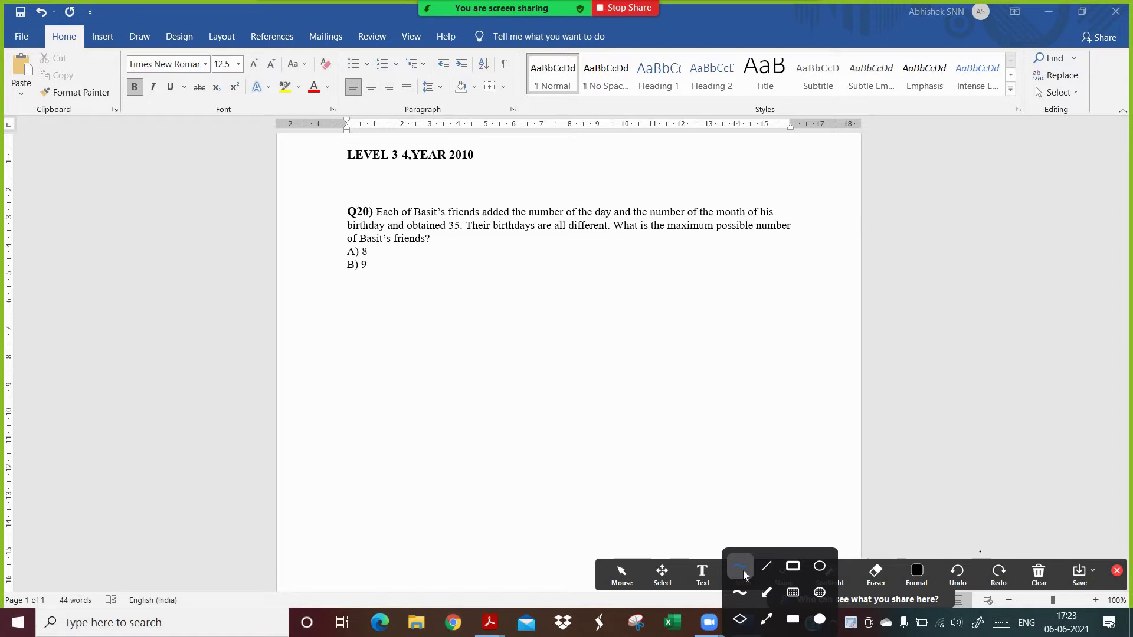
Choose the freehand pen from Zoom's Draw tools over the Q20 birthday page
click(741, 574)
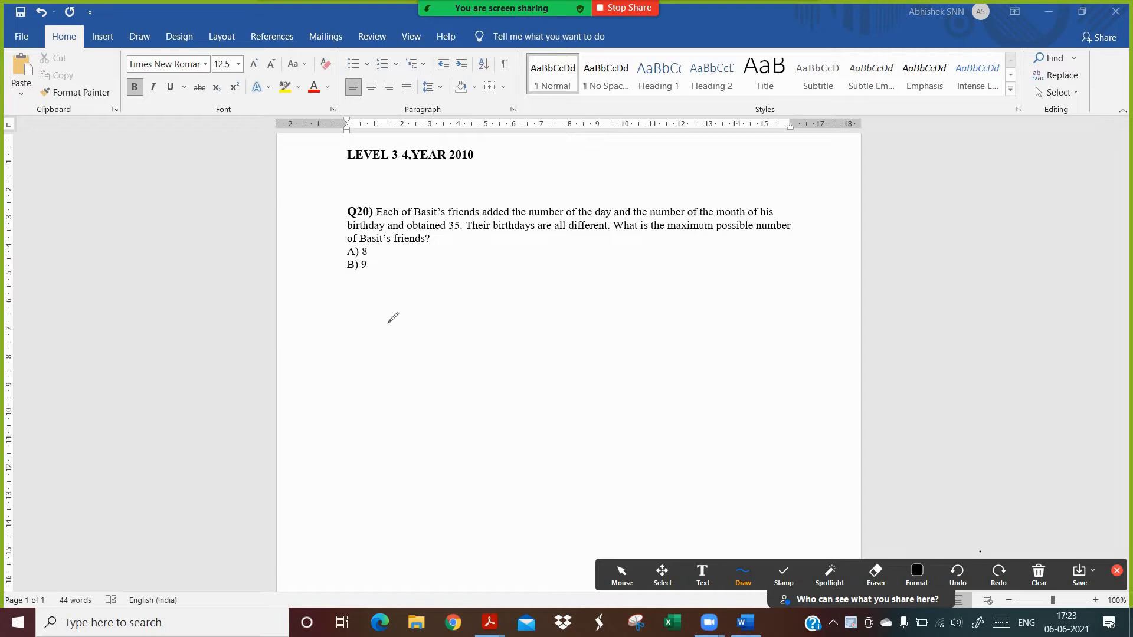
mouse_move(406, 295)
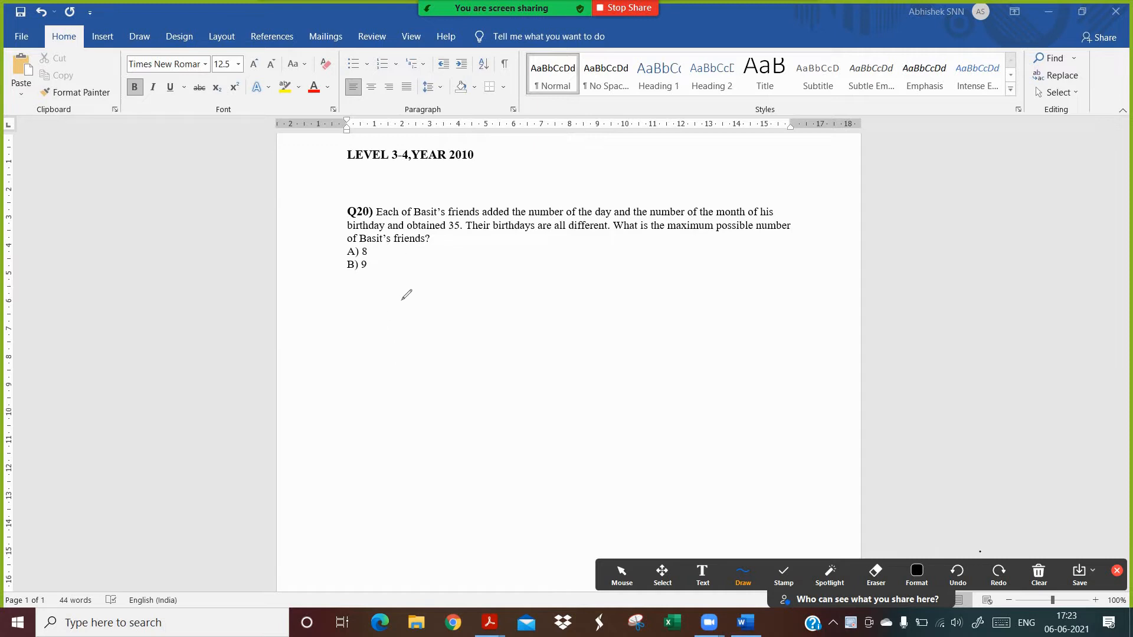
mouse_move(416, 286)
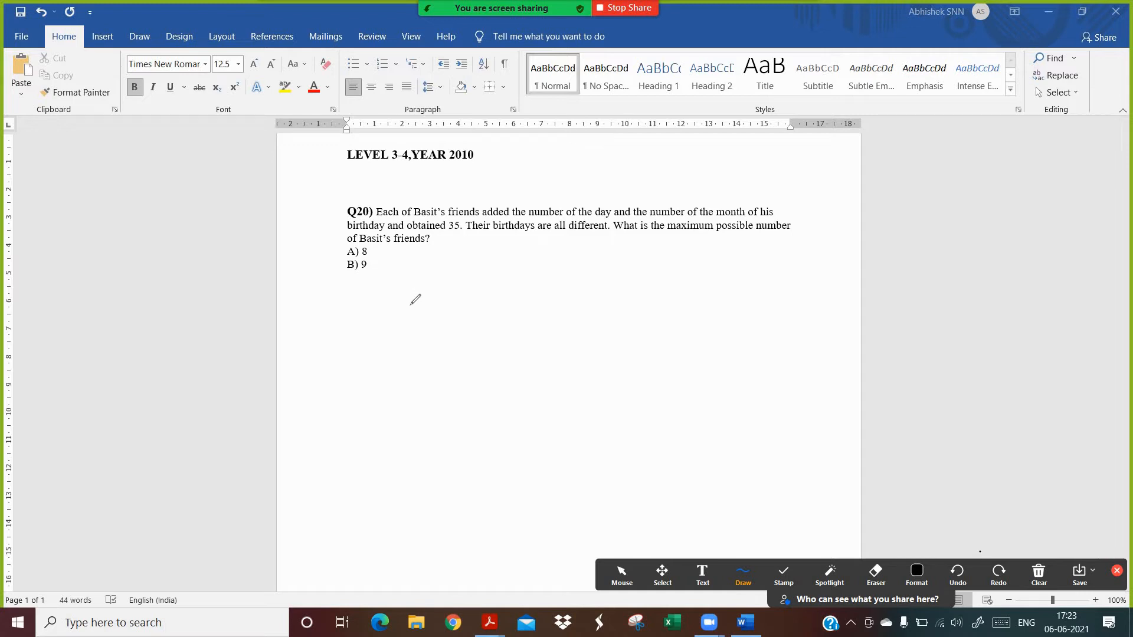
mouse_move(464, 281)
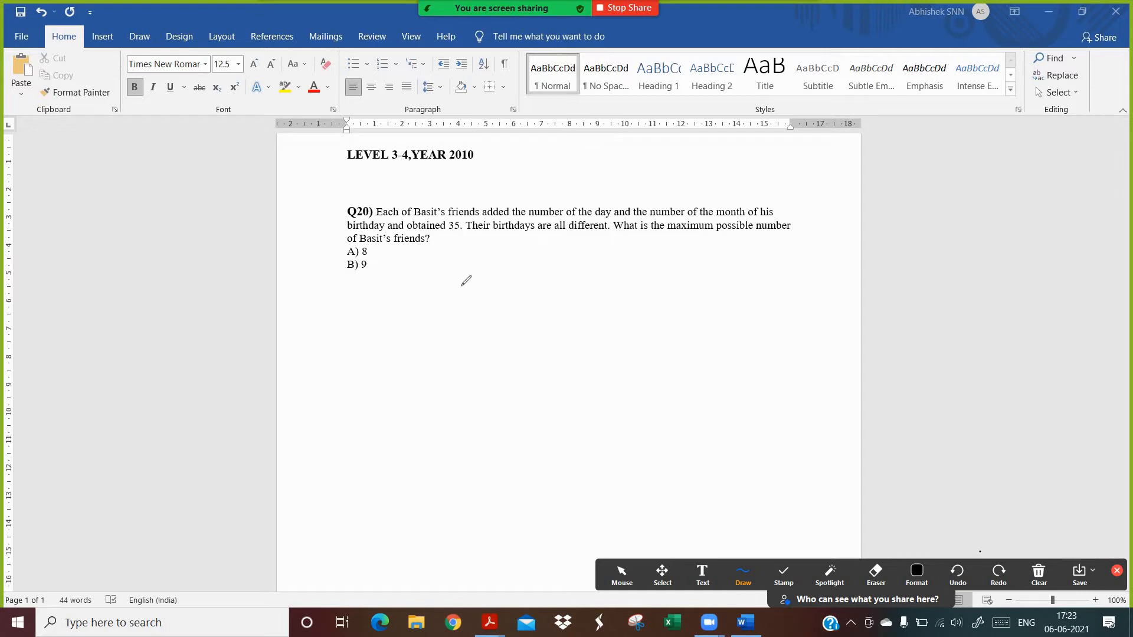
mouse_move(455, 293)
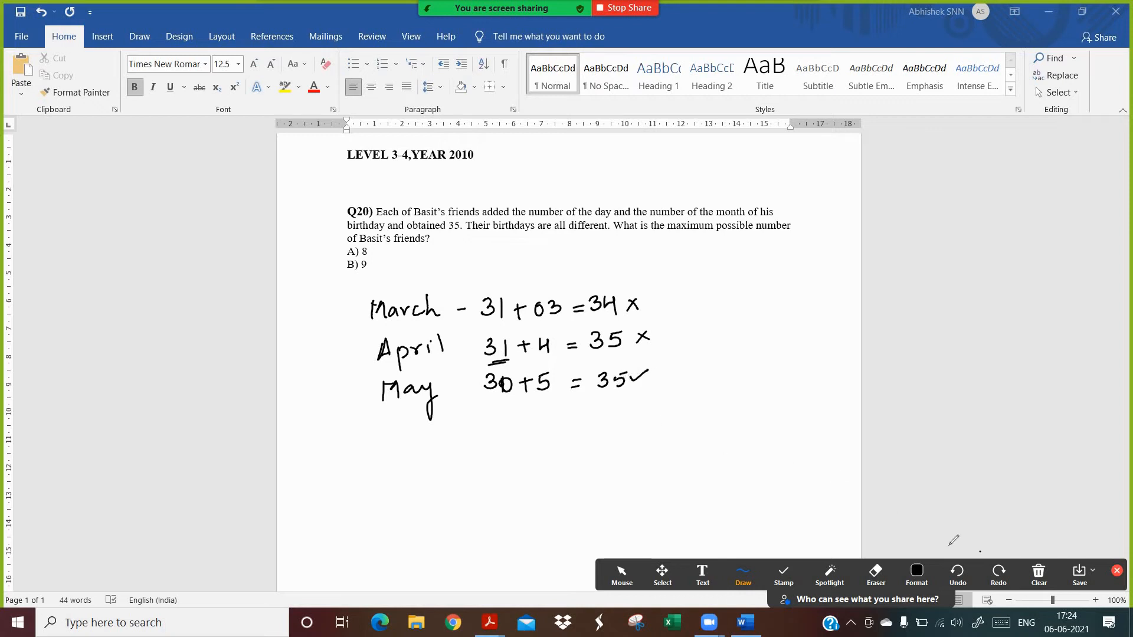
Clear the earlier ink and begin writing the May 30 → 30+5=35 sum under Q20
click(1039, 575)
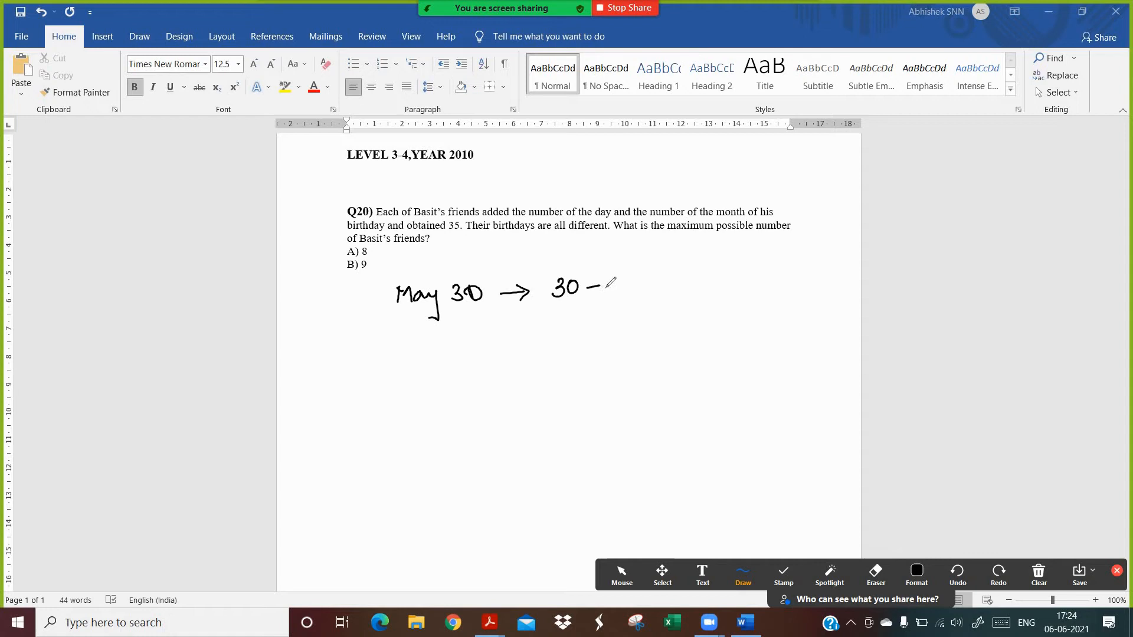
drag(589, 286, 617, 286)
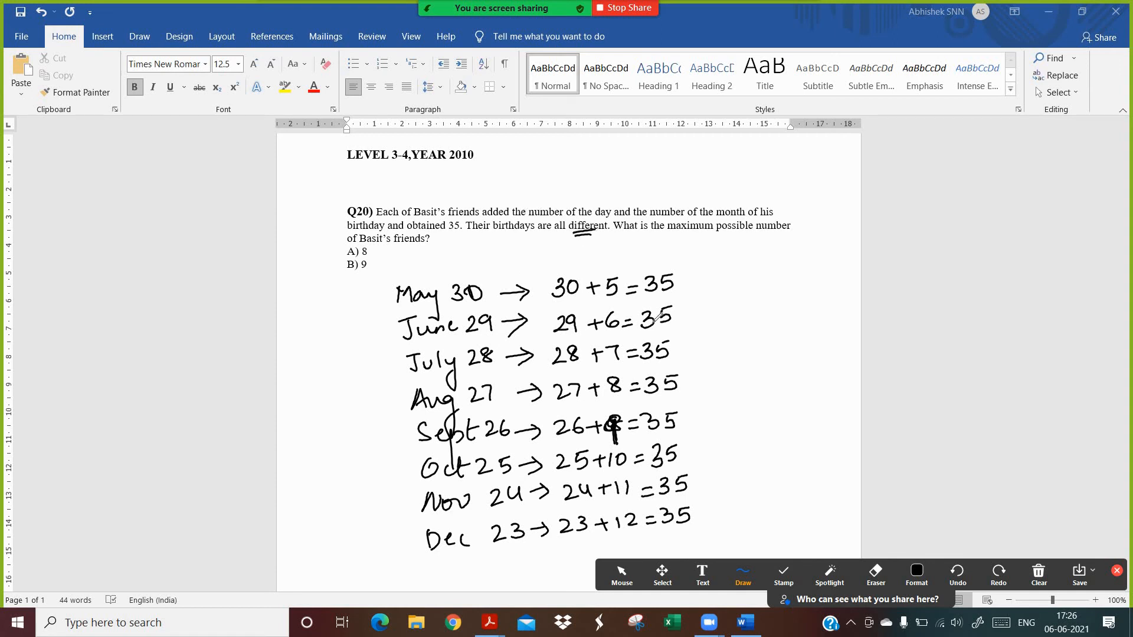
mouse_move(745, 255)
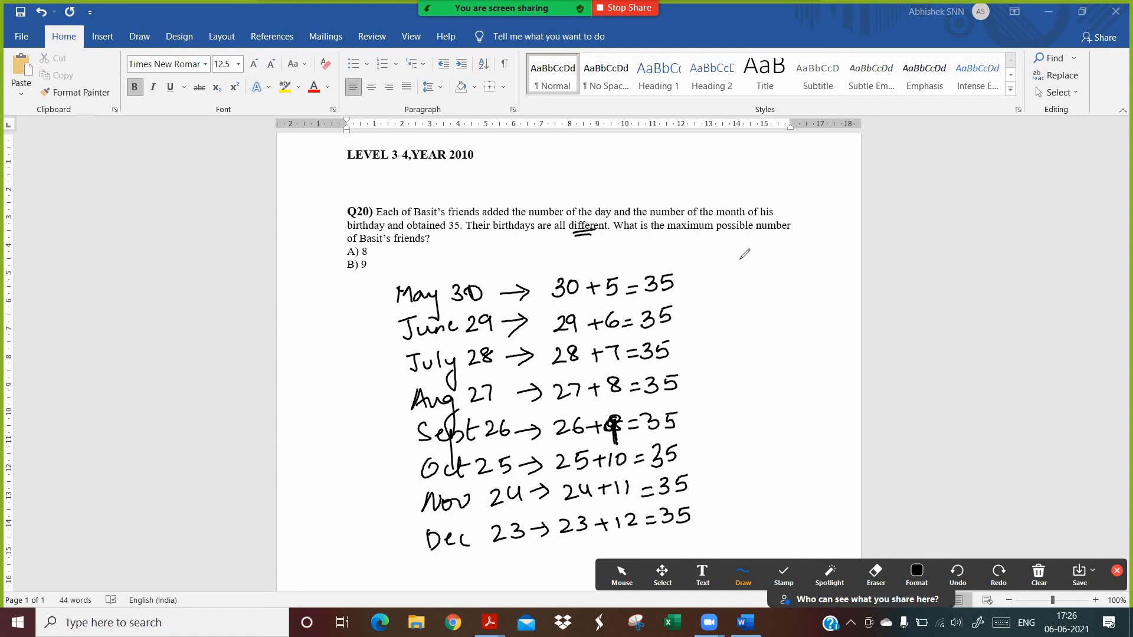
Change the pen ink colour to red for ticking the month lines and option A
click(874, 575)
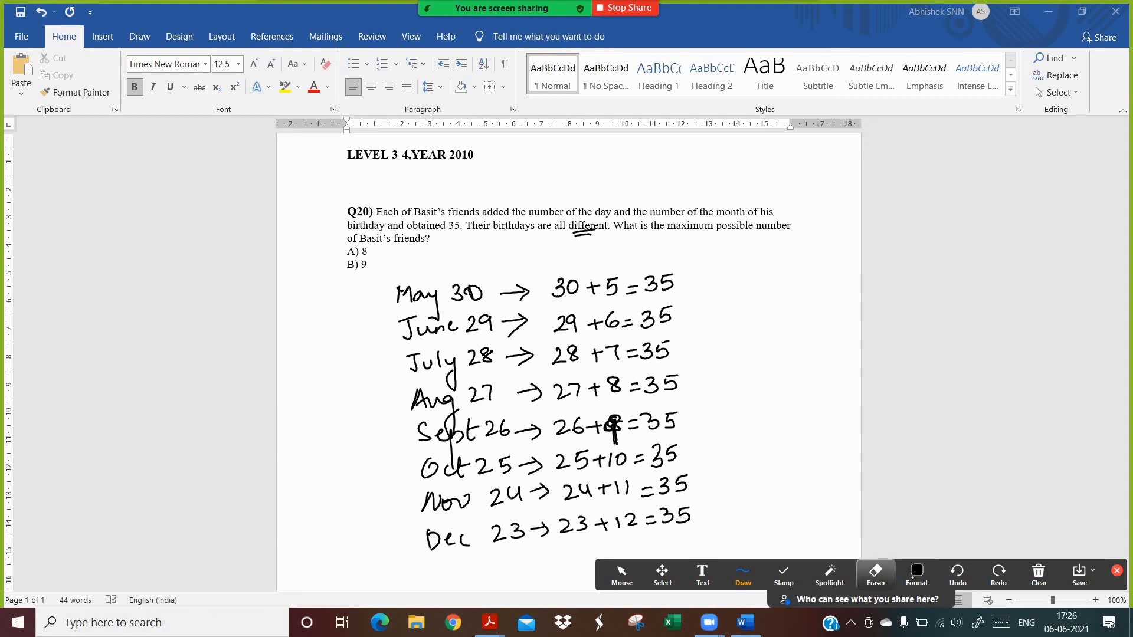
click(916, 575)
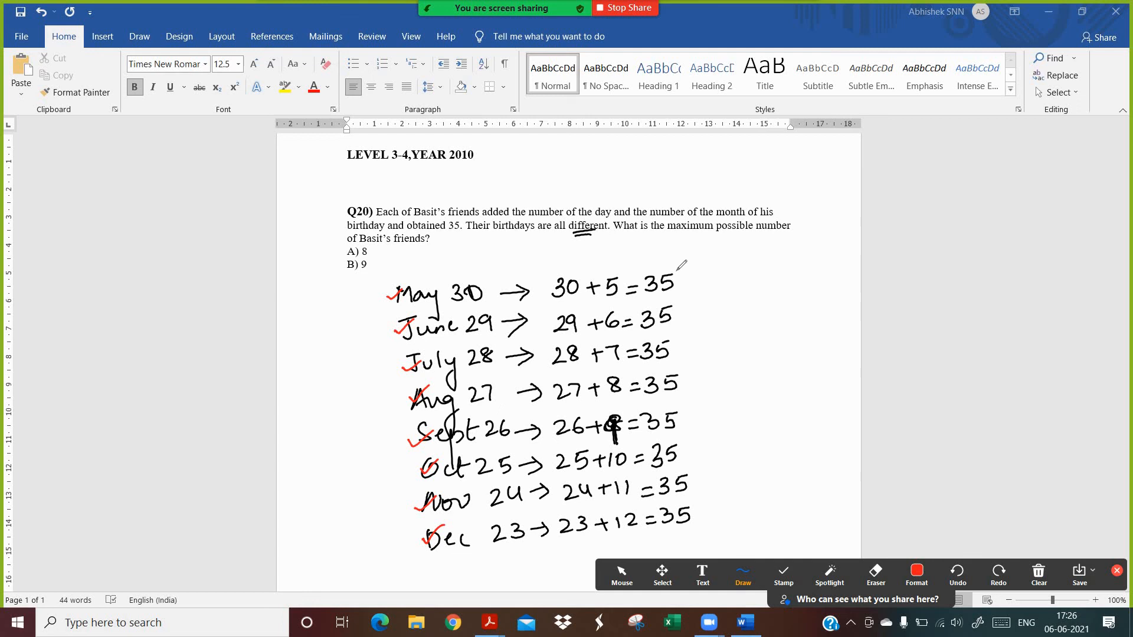
mouse_move(388, 244)
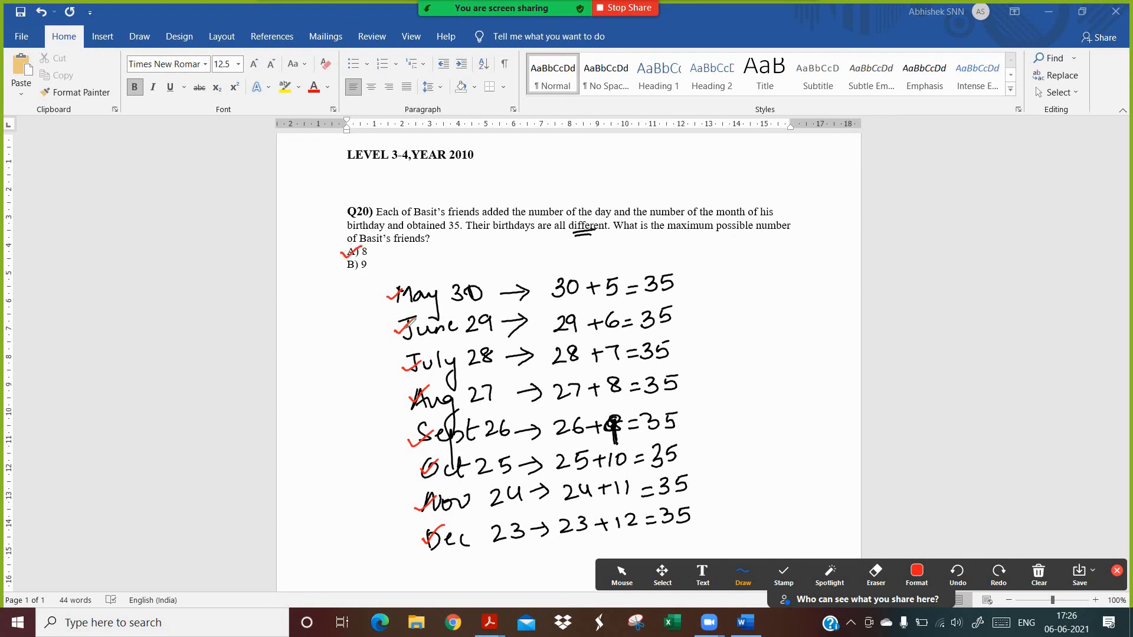
mouse_move(325, 328)
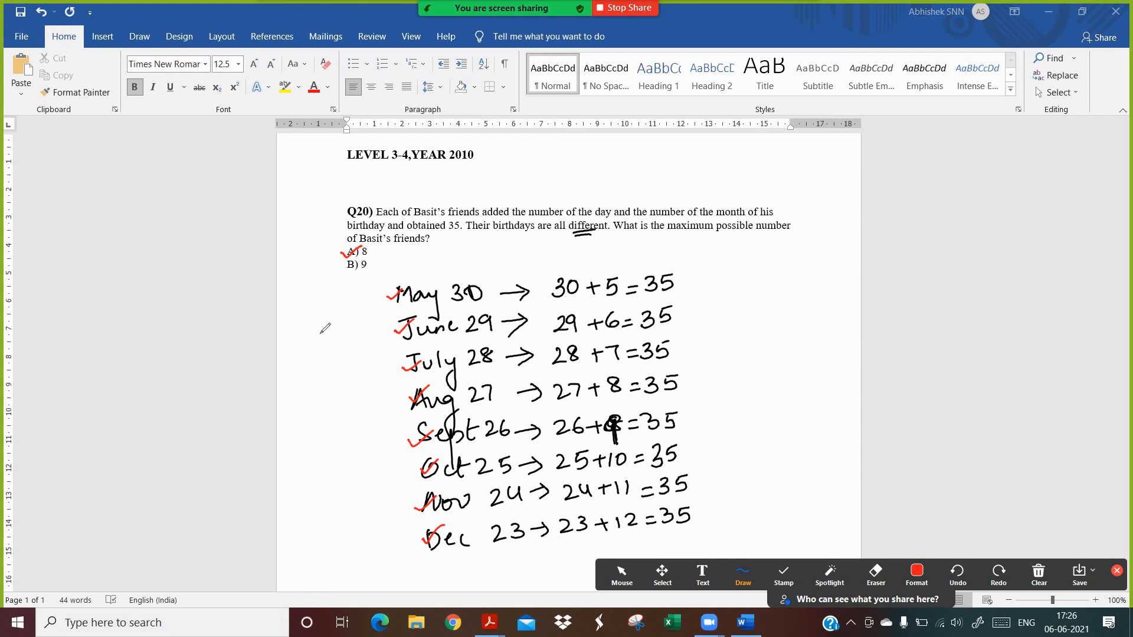
mouse_move(656, 398)
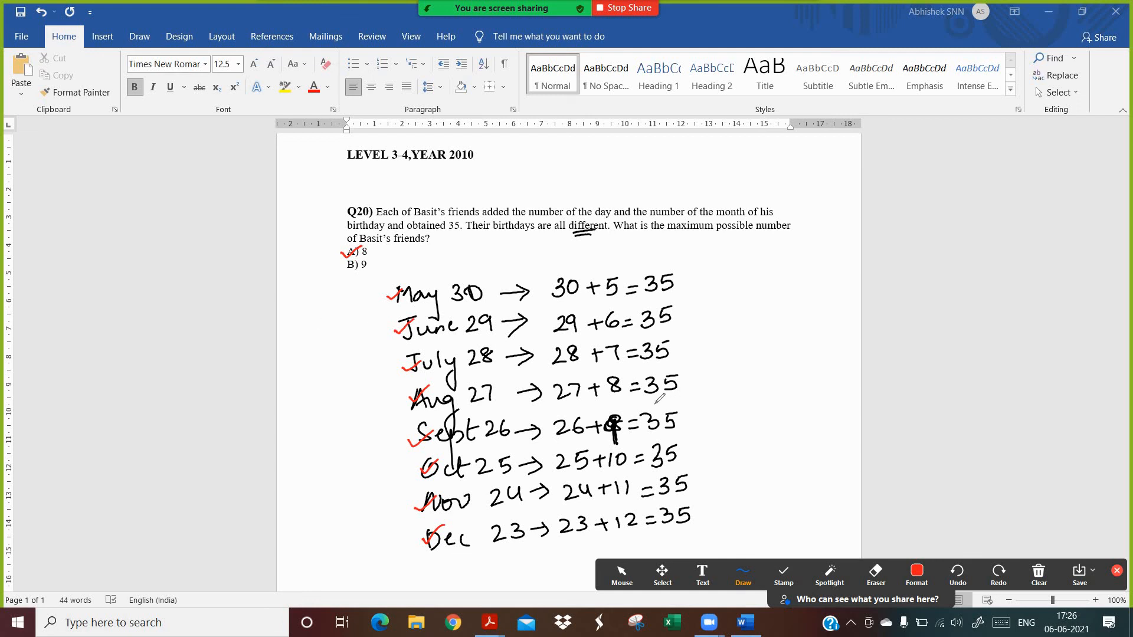
mouse_move(781, 453)
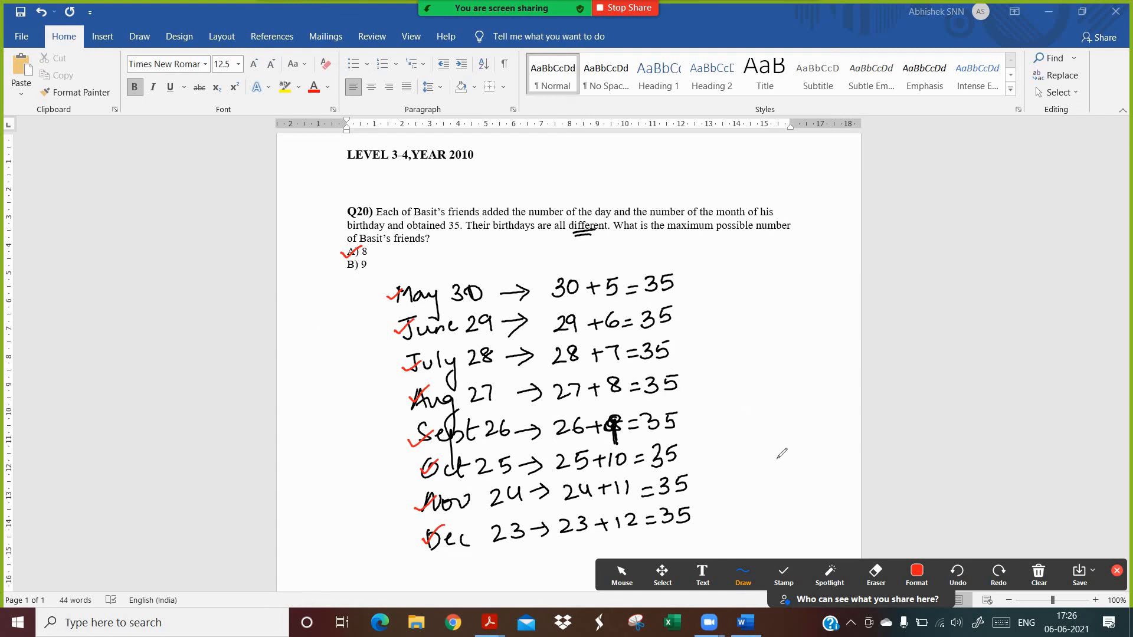
mouse_move(776, 473)
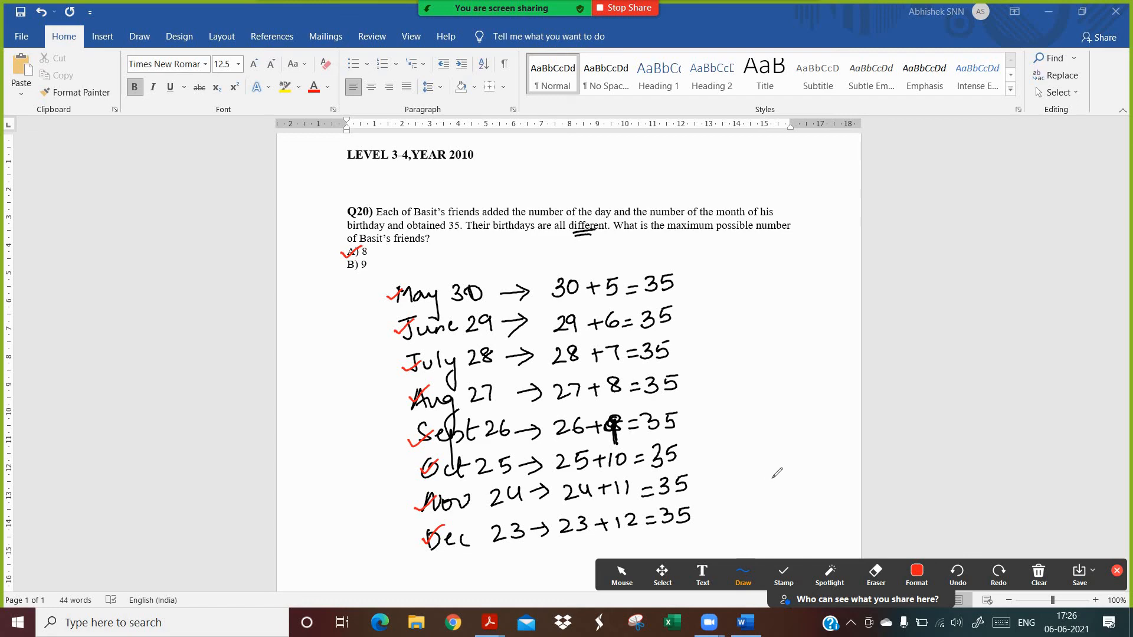